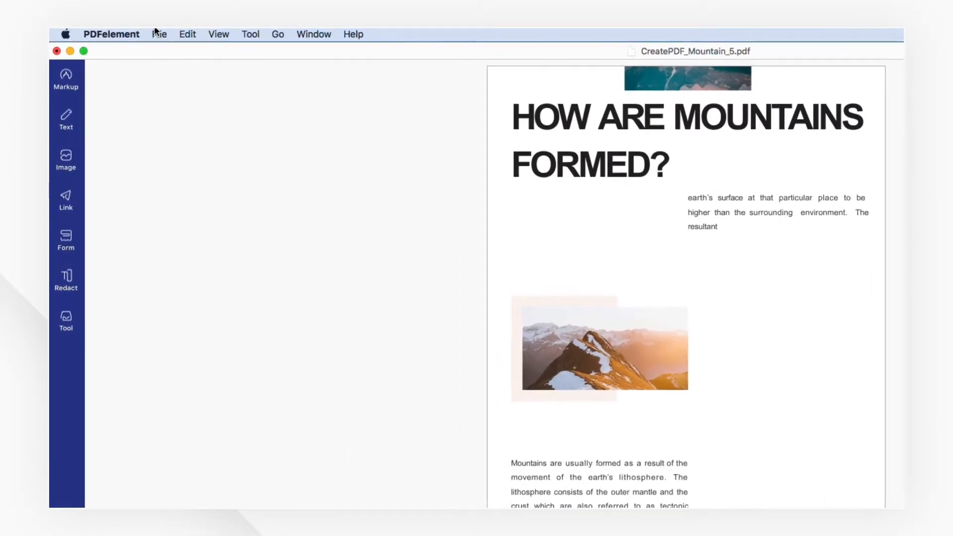
# Create a PDF from the Mountain document on the Desktop
pyautogui.click(159, 34)
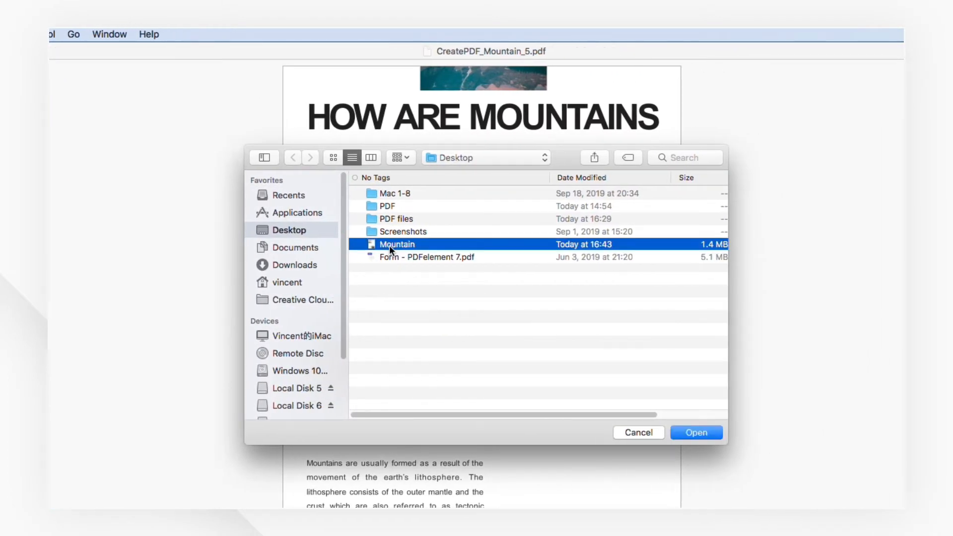
pyautogui.click(696, 432)
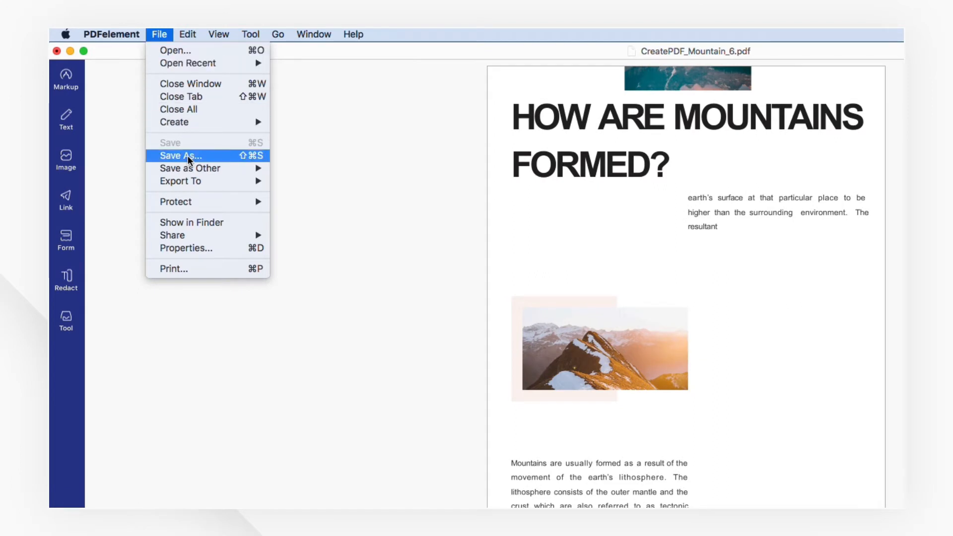
# Save the new PDF as CreatePDF_Mountain_6 into the Desktop's PDF folder
pyautogui.click(178, 156)
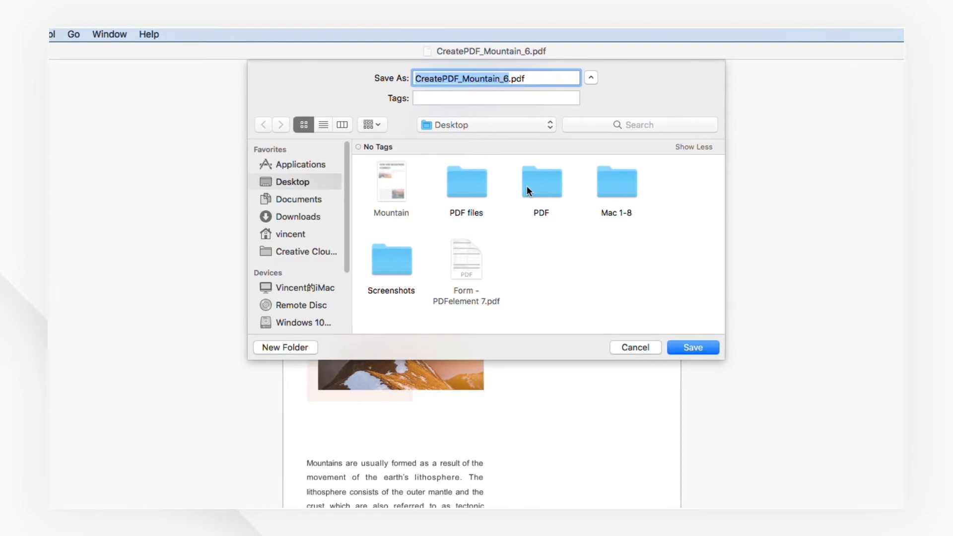
pyautogui.doubleClick(540, 180)
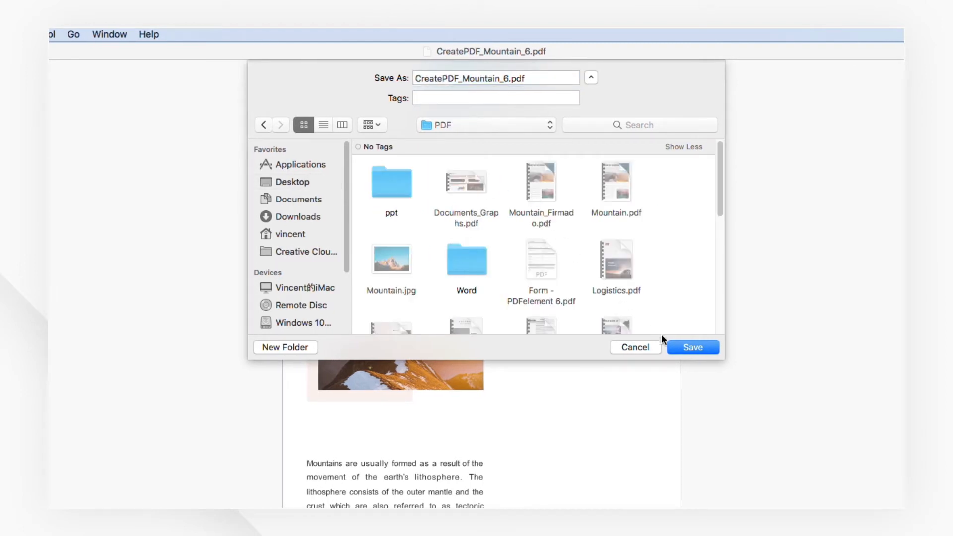
pyautogui.click(692, 347)
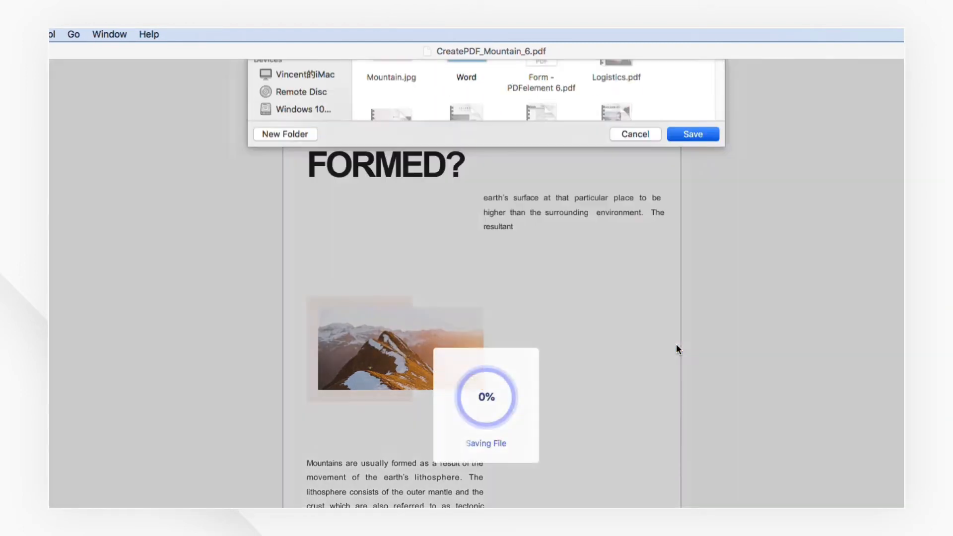
# Let saving complete and view CreatePDF_Mountain_6.pdf with the Mountain content displayed
pyautogui.click(692, 134)
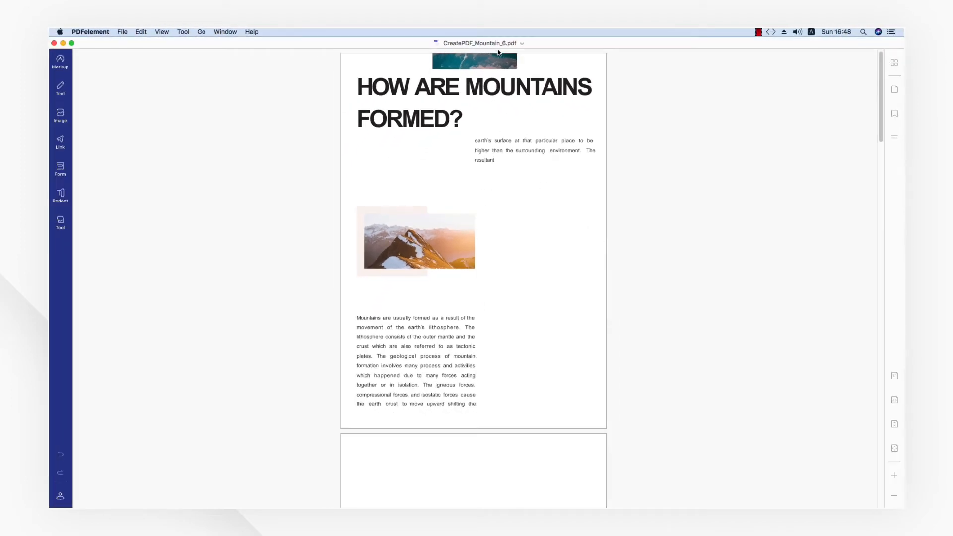
pyautogui.moveTo(551, 209)
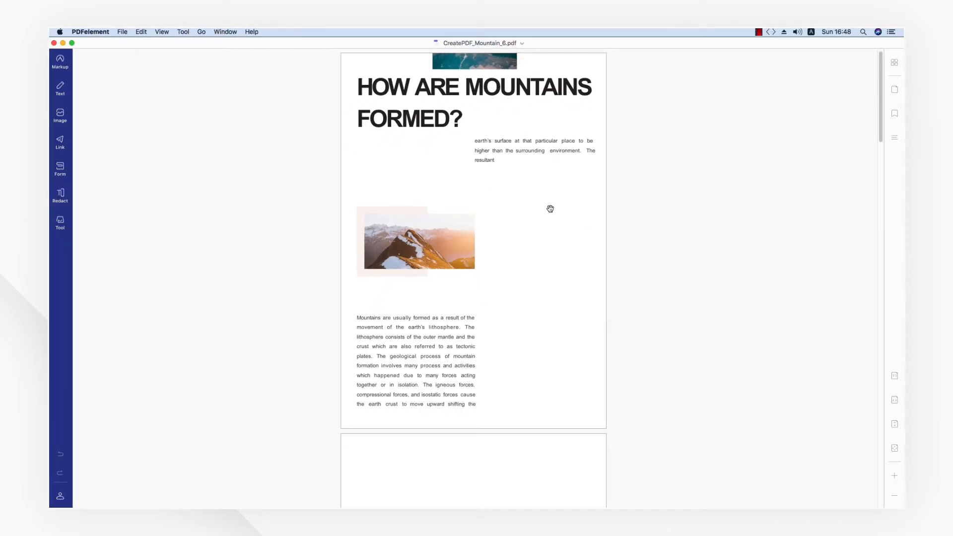